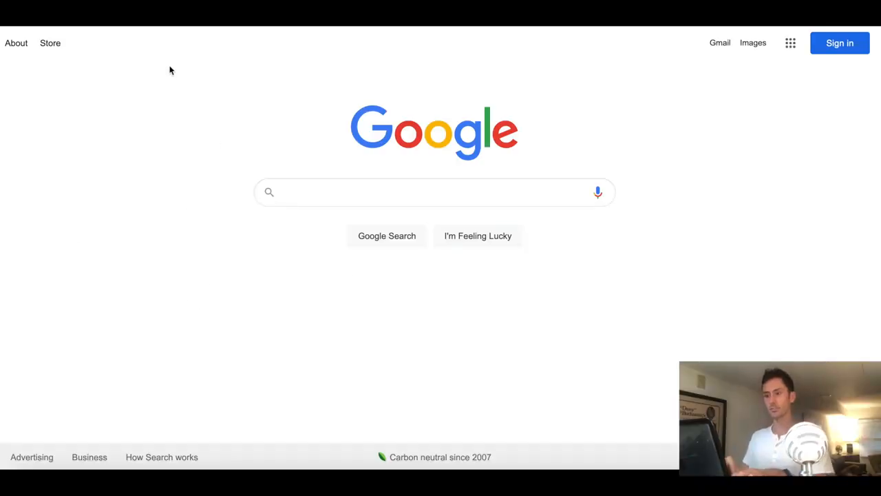
# Search Google for "greatly s", reach the Greatly Social homepage and dismiss the cookie notice
pyautogui.write('greatly s')
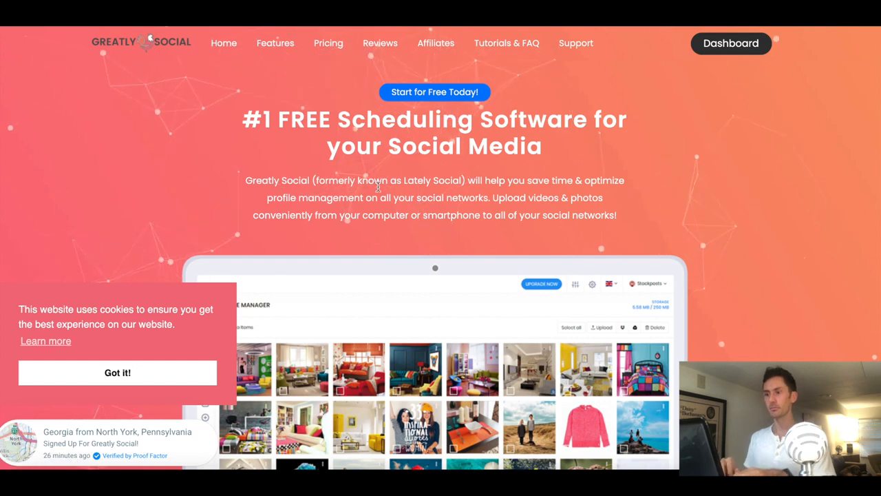
pyautogui.click(117, 372)
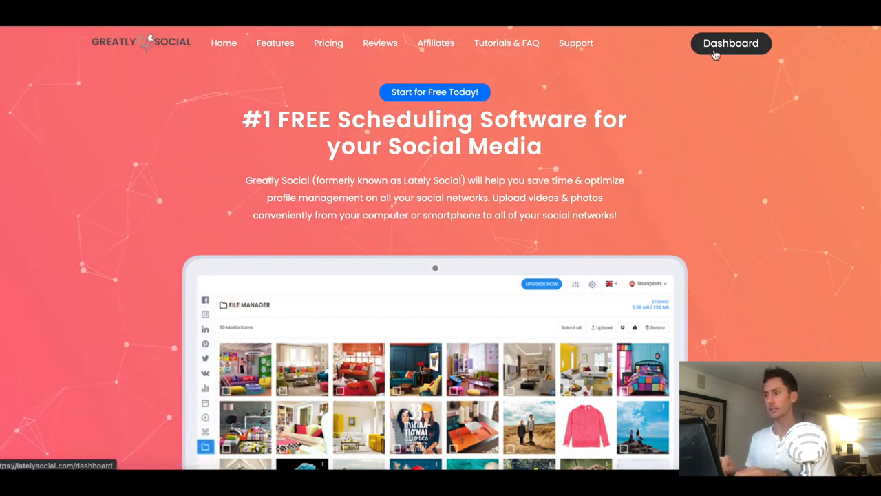
pyautogui.scroll(-3)
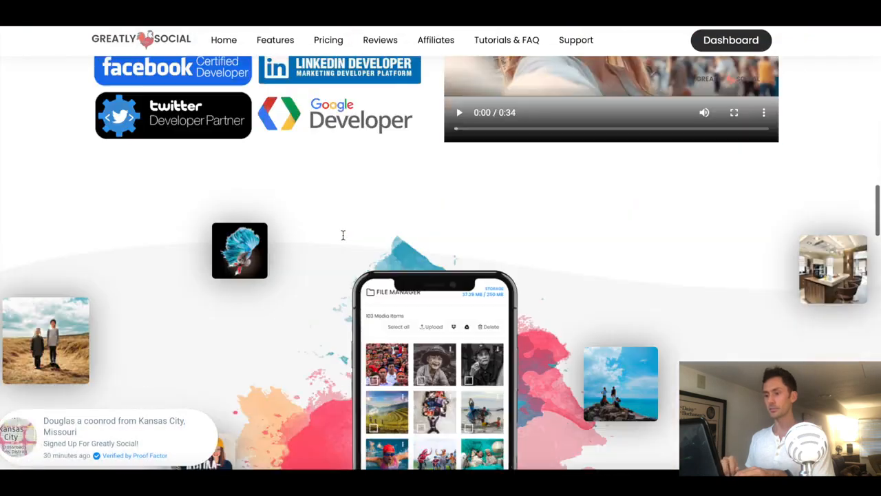
pyautogui.scroll(-3)
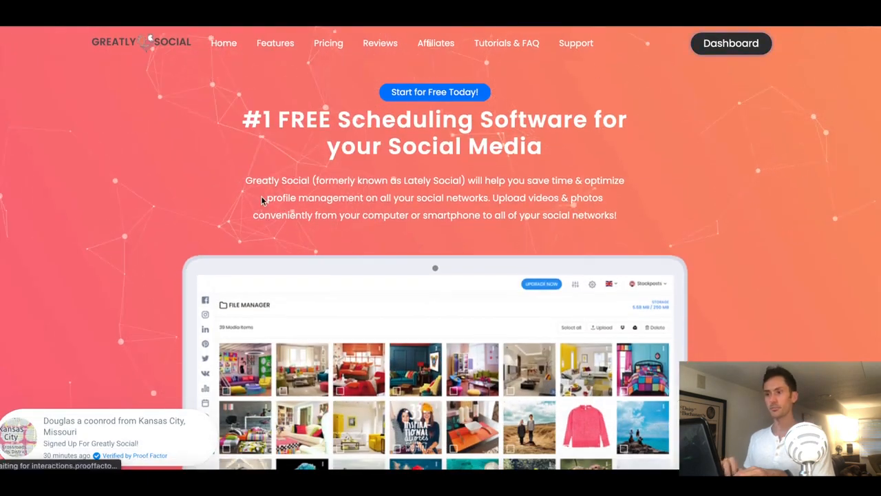
pyautogui.click(730, 43)
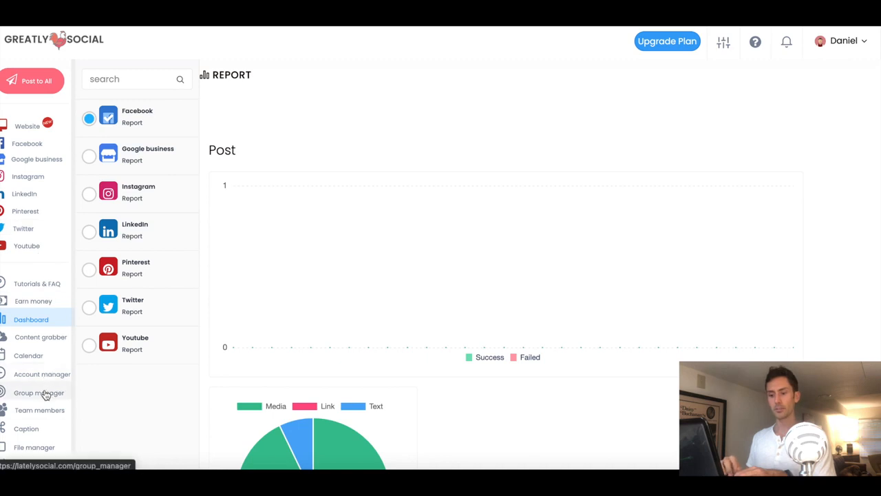
pyautogui.click(42, 374)
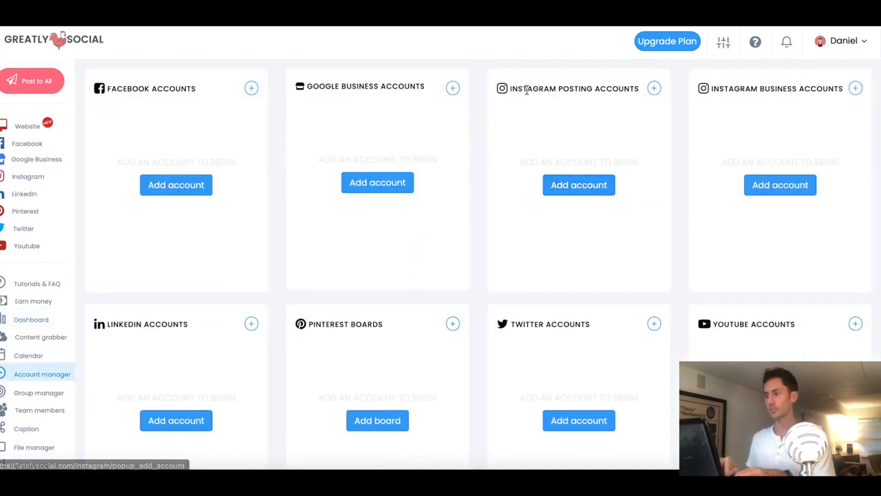
pyautogui.moveTo(581, 192)
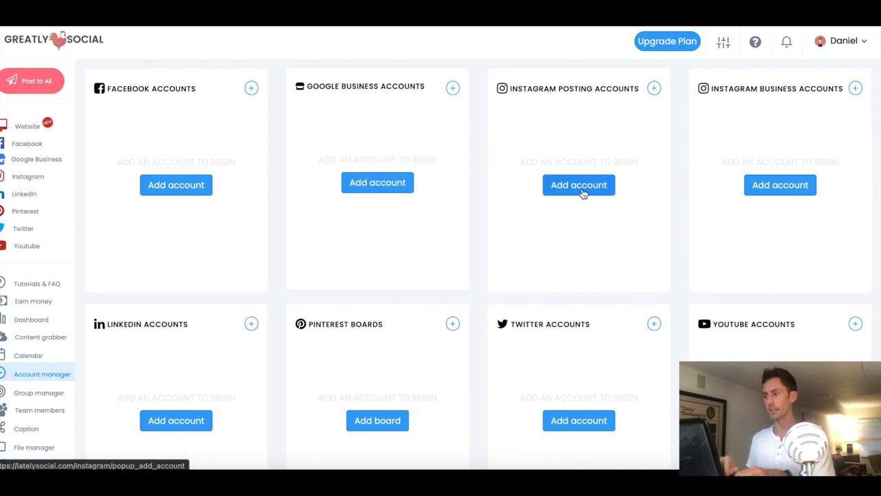
pyautogui.click(578, 185)
pyautogui.write('t')
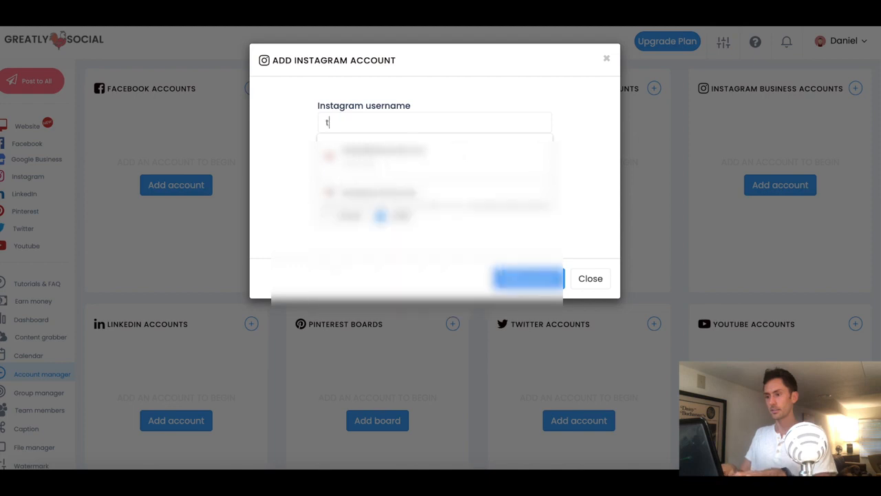
pyautogui.write('hedannyjacobs')
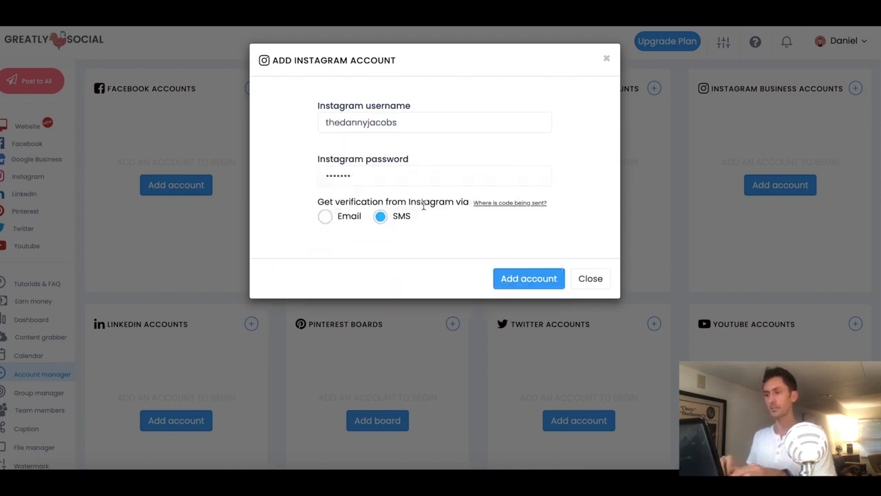
pyautogui.moveTo(317, 233)
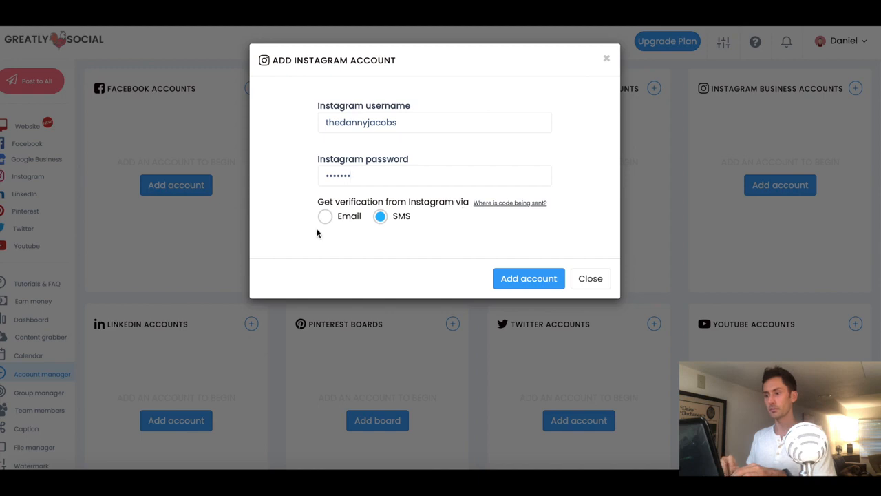
# Submit the Instagram login to connect the account and dismiss the new-login notice
pyautogui.click(528, 278)
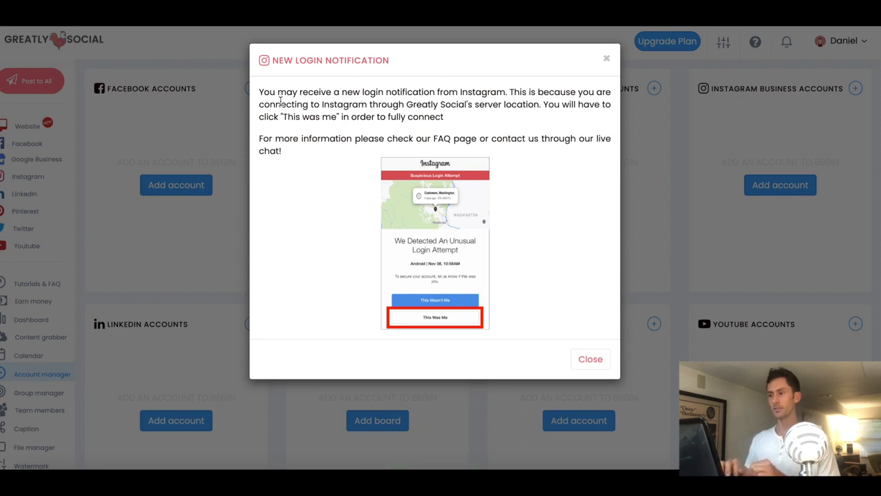
pyautogui.moveTo(270, 147)
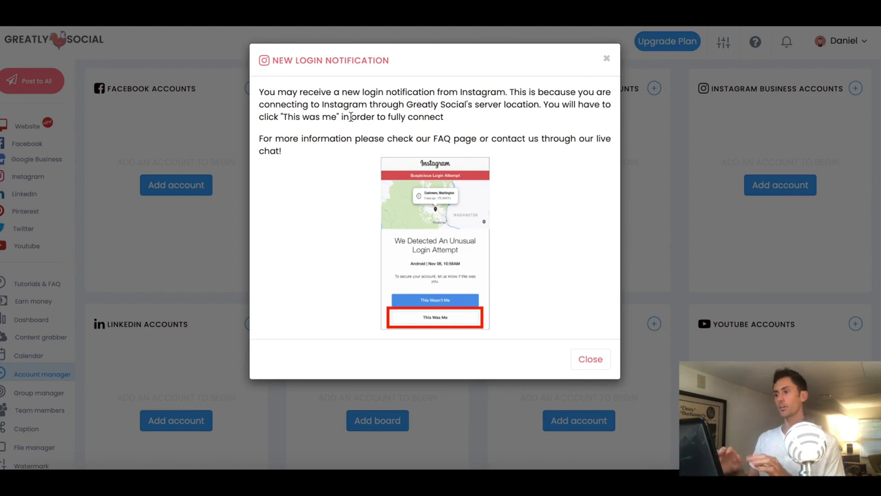
pyautogui.moveTo(471, 110)
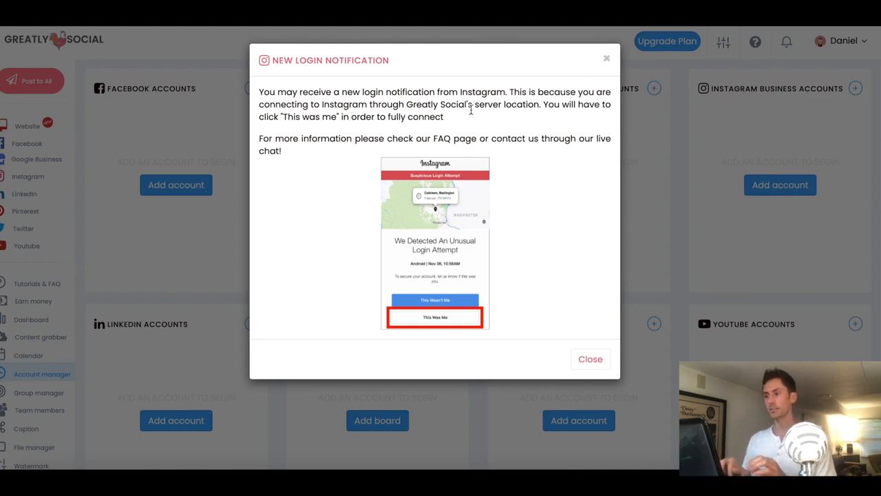
pyautogui.moveTo(547, 120)
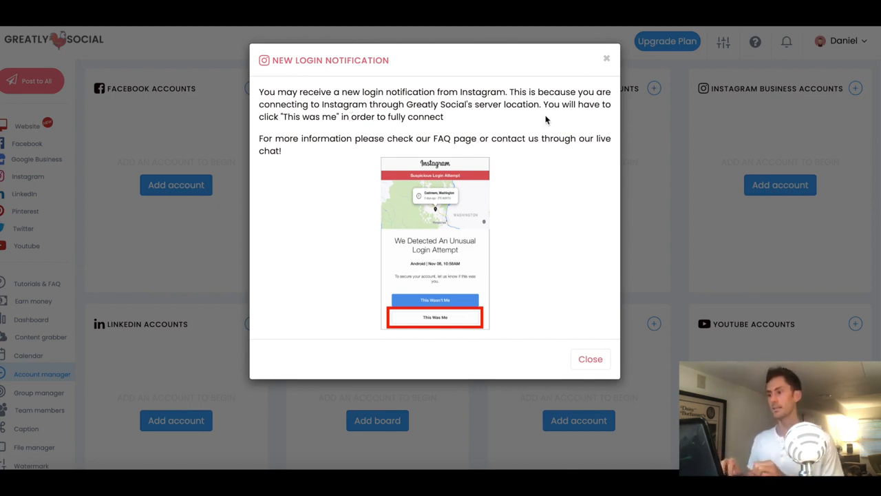
pyautogui.moveTo(406, 149)
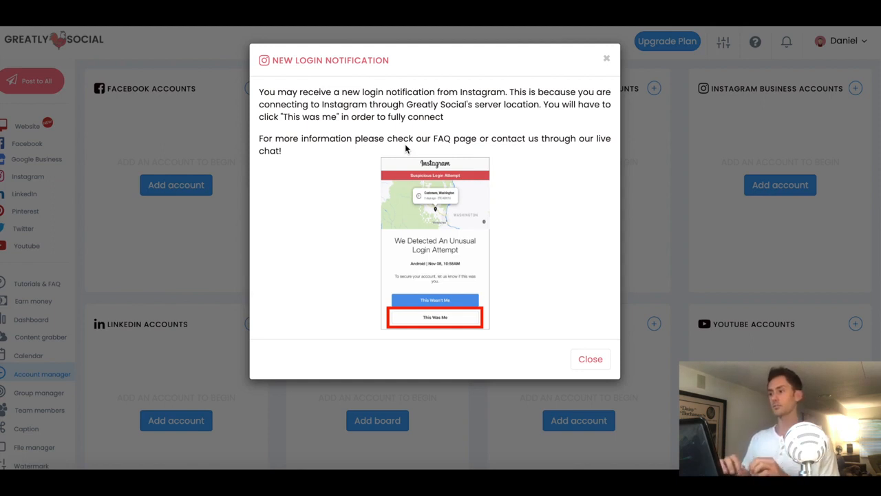
pyautogui.moveTo(298, 193)
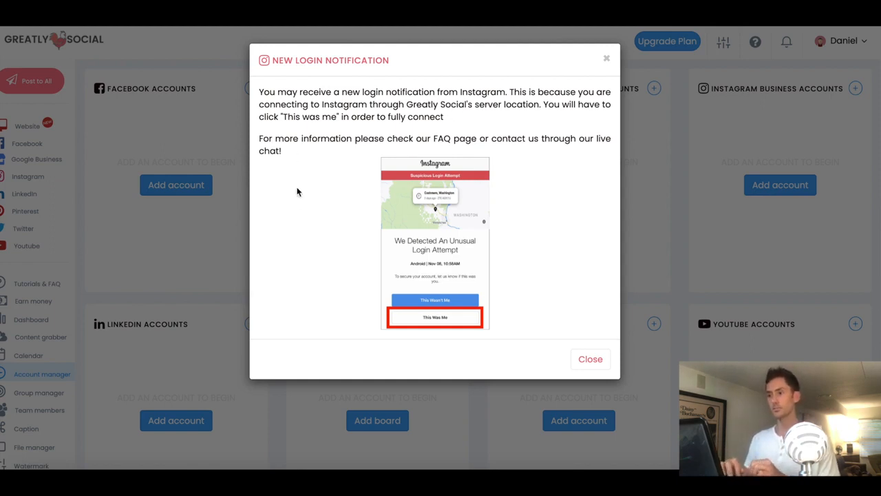
pyautogui.moveTo(595, 385)
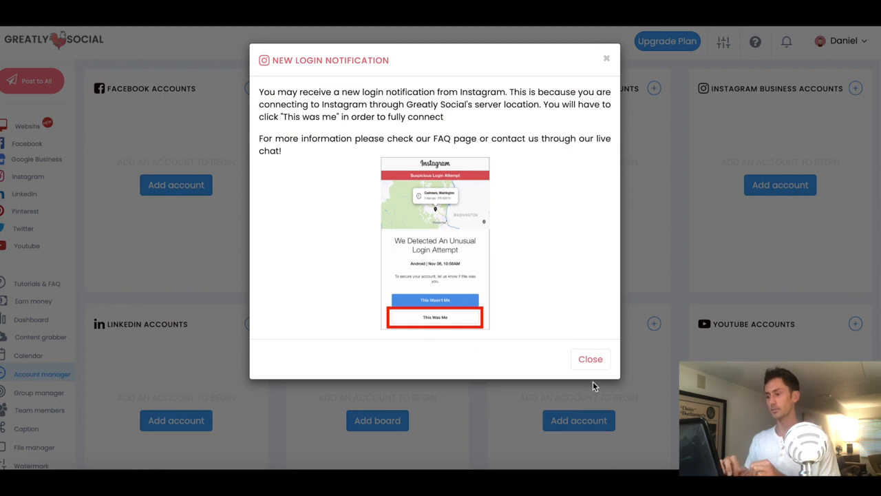
pyautogui.click(589, 358)
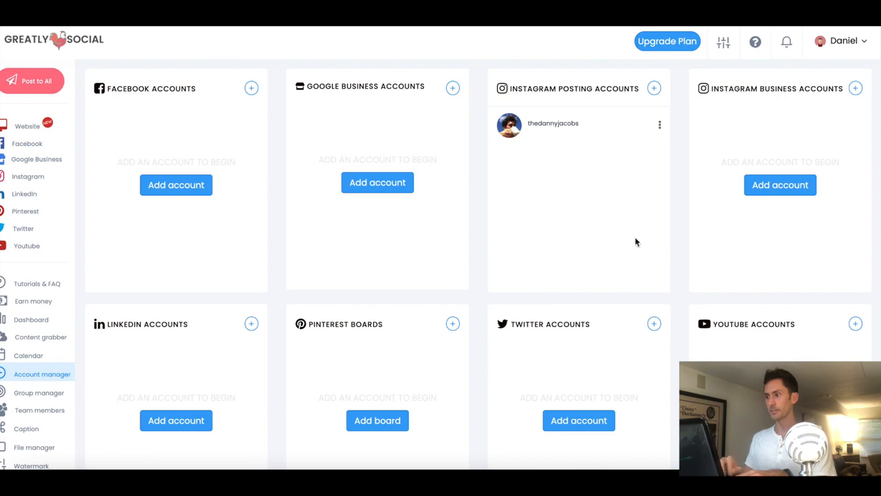
pyautogui.moveTo(33, 172)
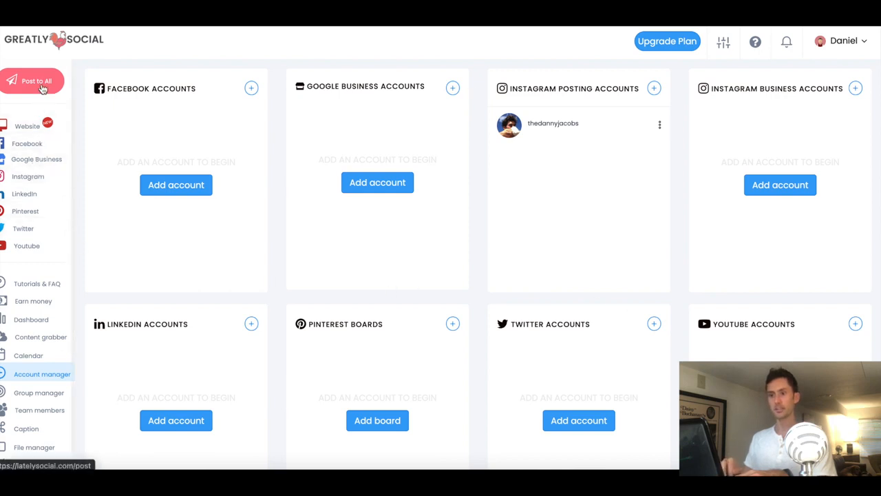
pyautogui.click(28, 177)
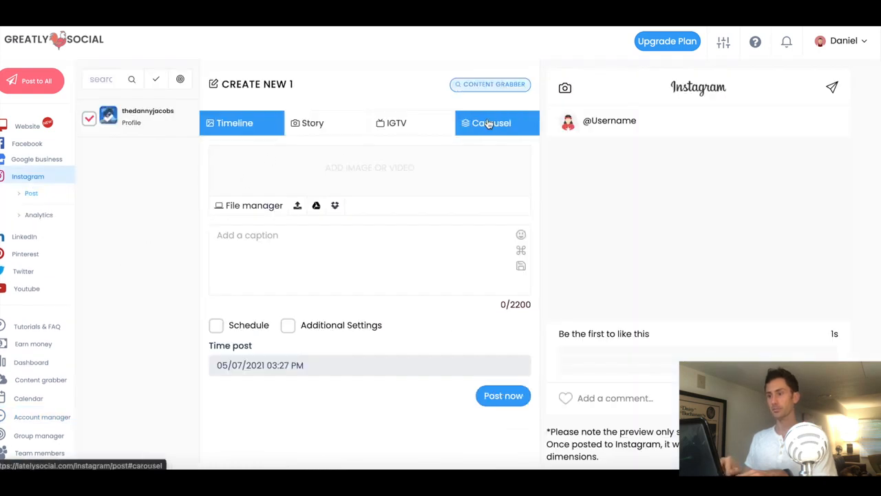
pyautogui.click(234, 123)
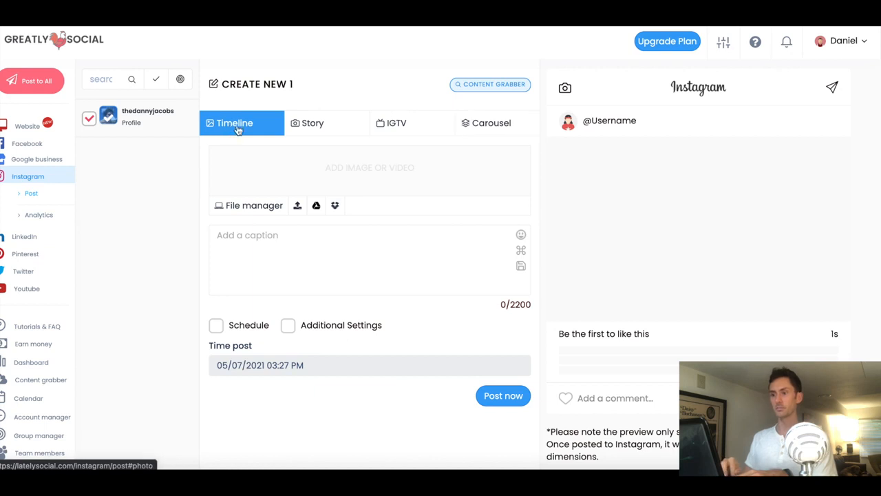
pyautogui.click(313, 123)
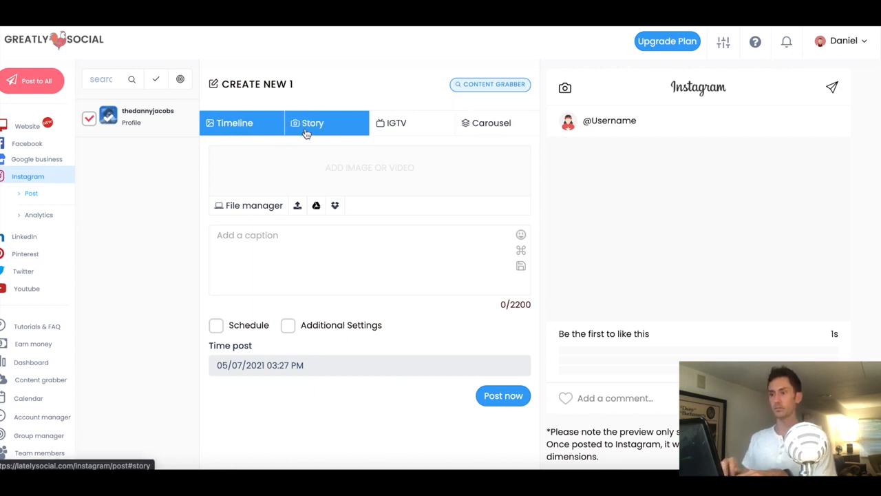
pyautogui.click(482, 130)
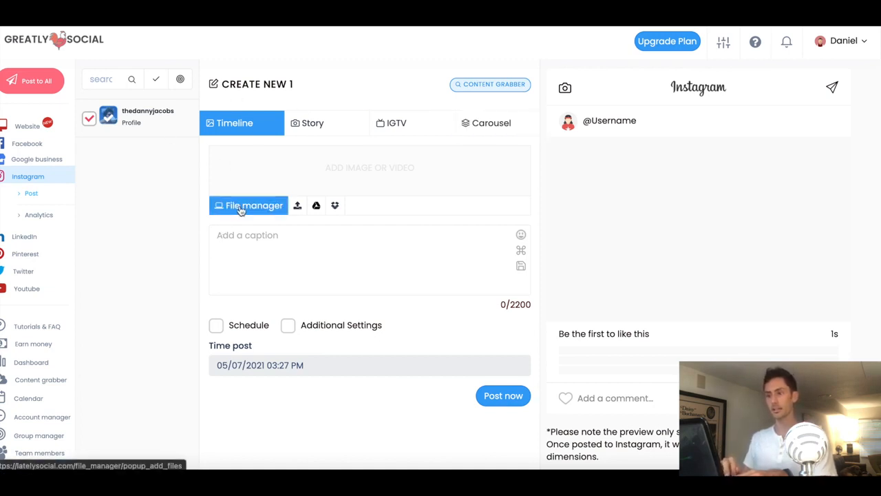
pyautogui.moveTo(289, 217)
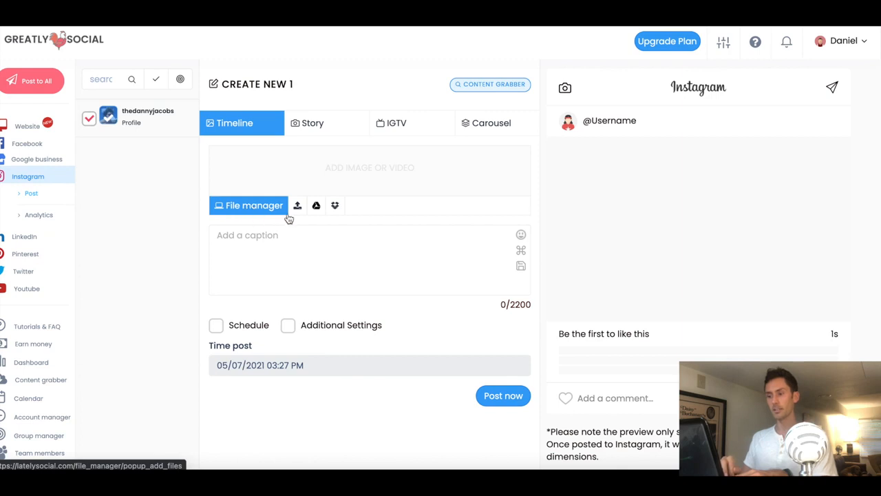
pyautogui.moveTo(284, 221)
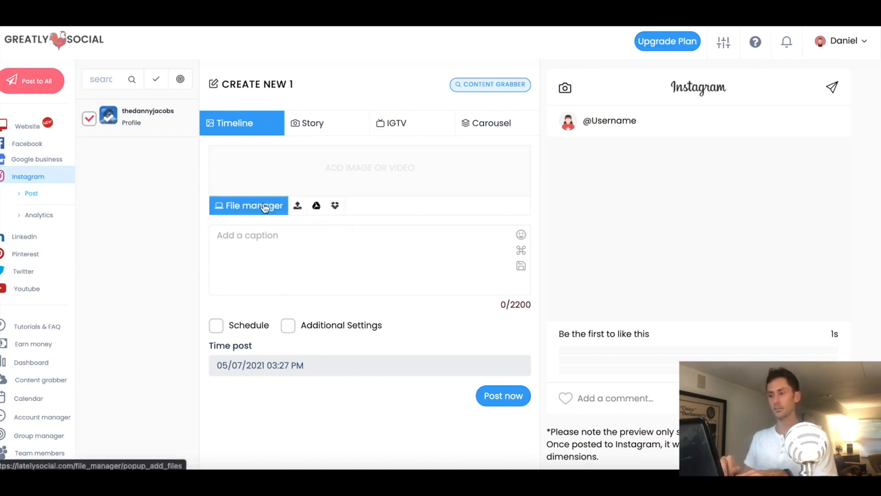
# Attach the airplane-window video from the file manager to the post
pyautogui.click(250, 205)
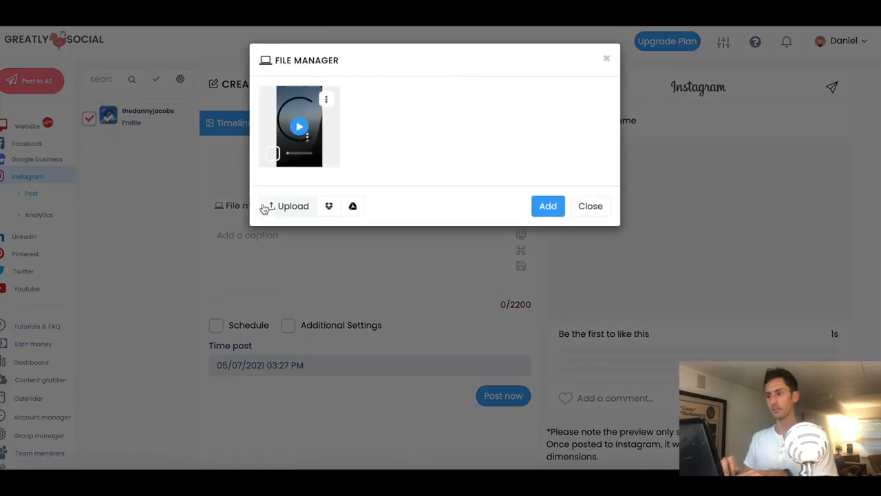
pyautogui.click(273, 152)
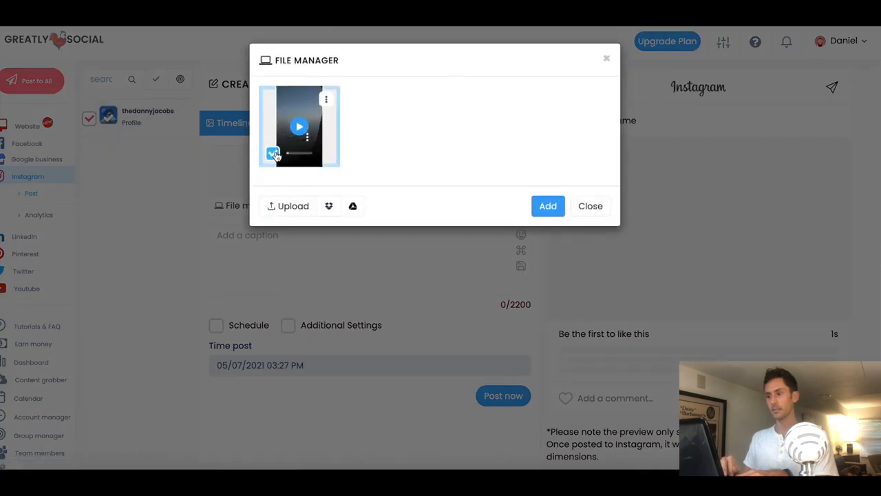
pyautogui.click(548, 206)
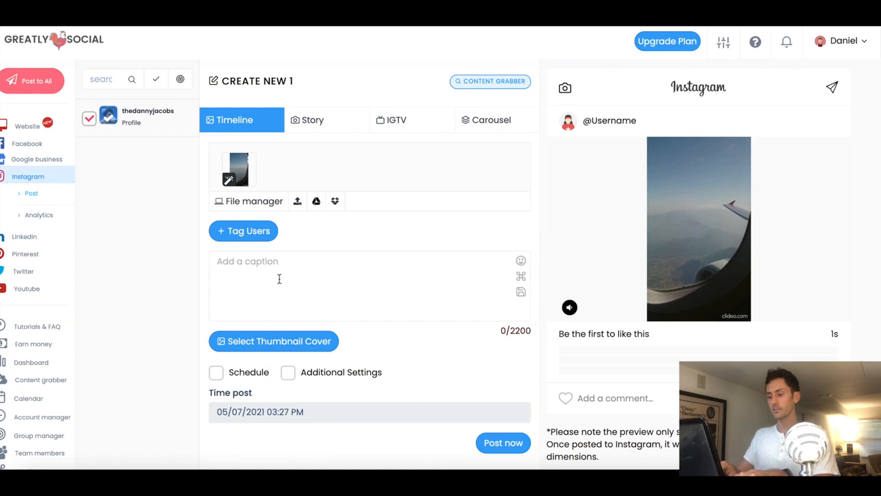
# Caption the post "write a caption" and scrub the video to choose its thumbnail cover frame
pyautogui.write('write a')
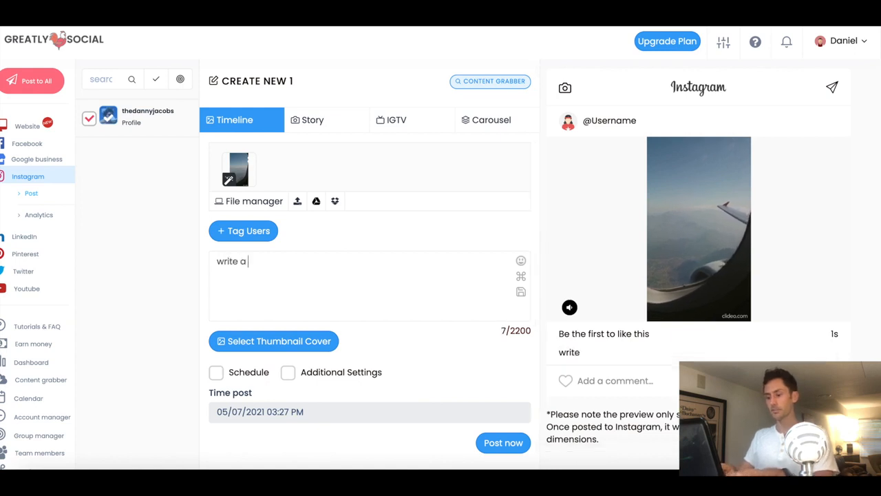
pyautogui.write('cpa')
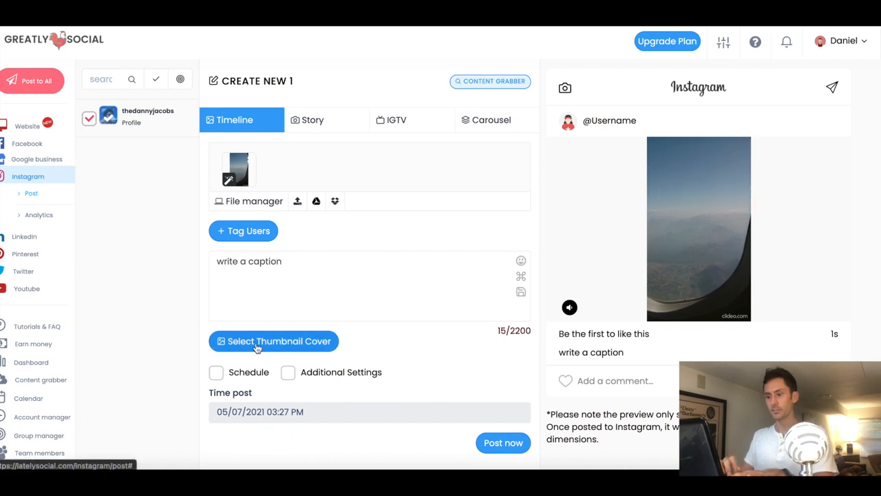
pyautogui.click(272, 341)
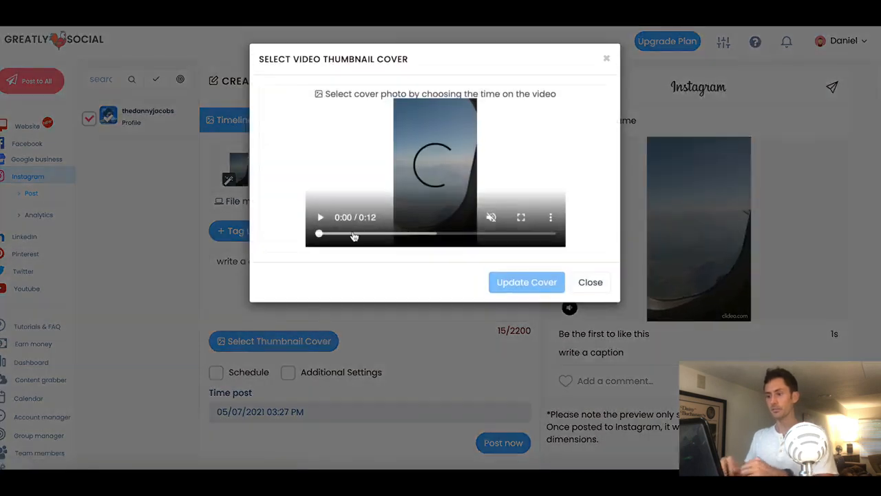
pyautogui.moveTo(320, 234); pyautogui.dragTo(378, 234)
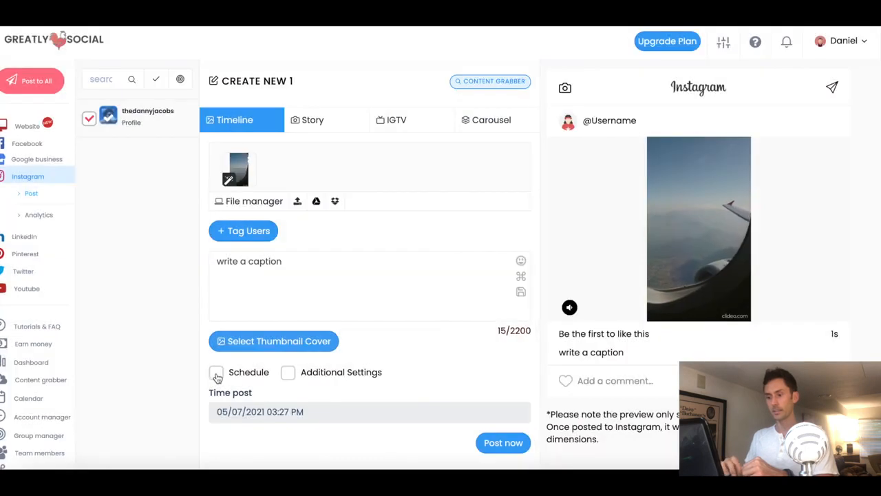
# Leave scheduling off, add "The first comment!" as the first comment and publish the post now
pyautogui.click(216, 371)
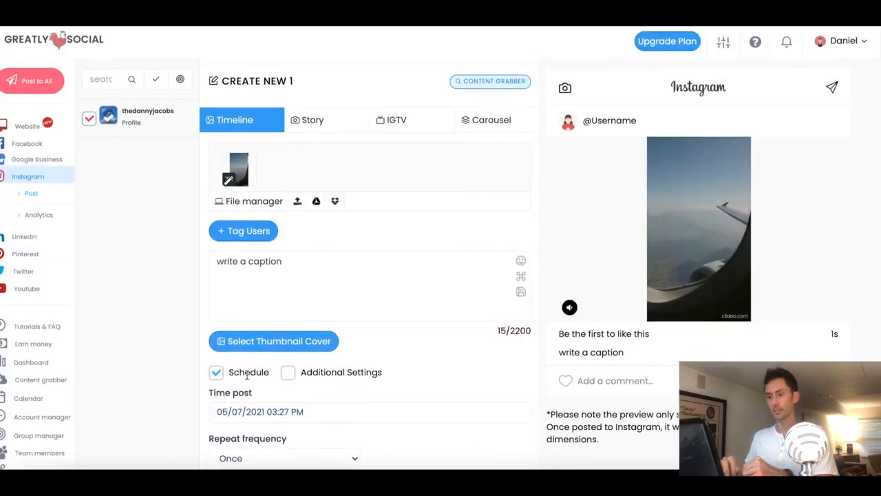
pyautogui.click(216, 372)
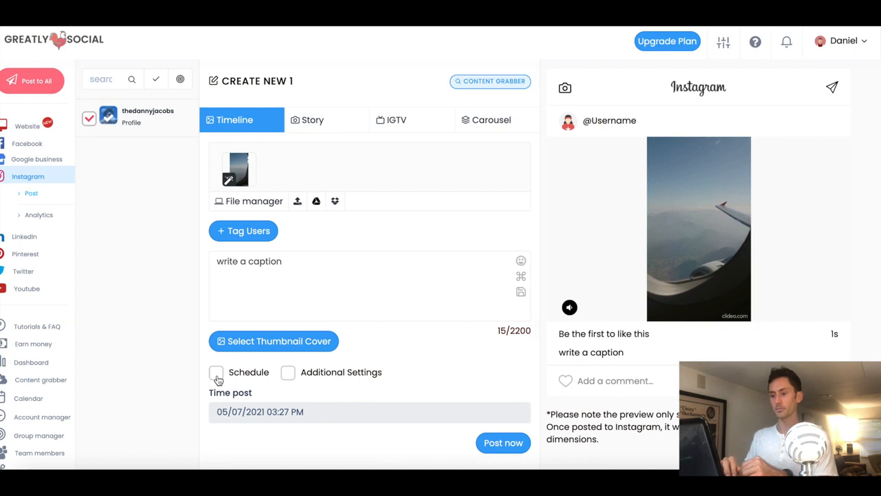
pyautogui.click(288, 372)
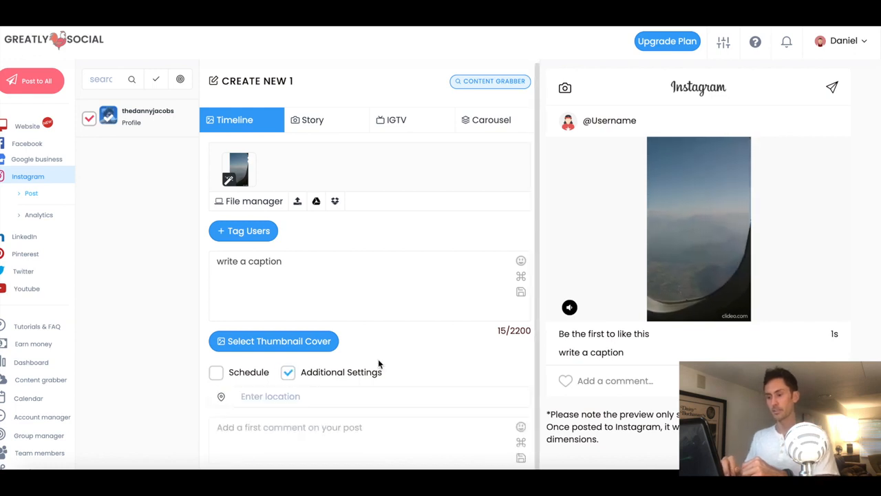
pyautogui.scroll(-3)
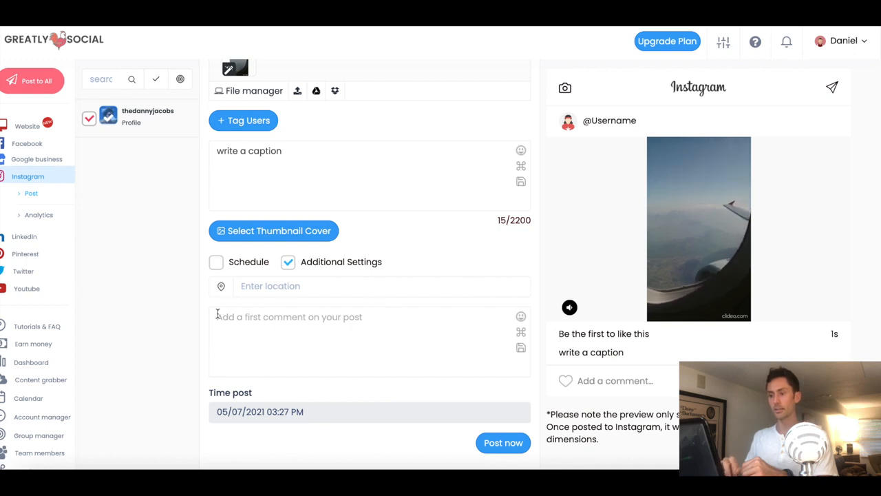
pyautogui.write('The first comment!')
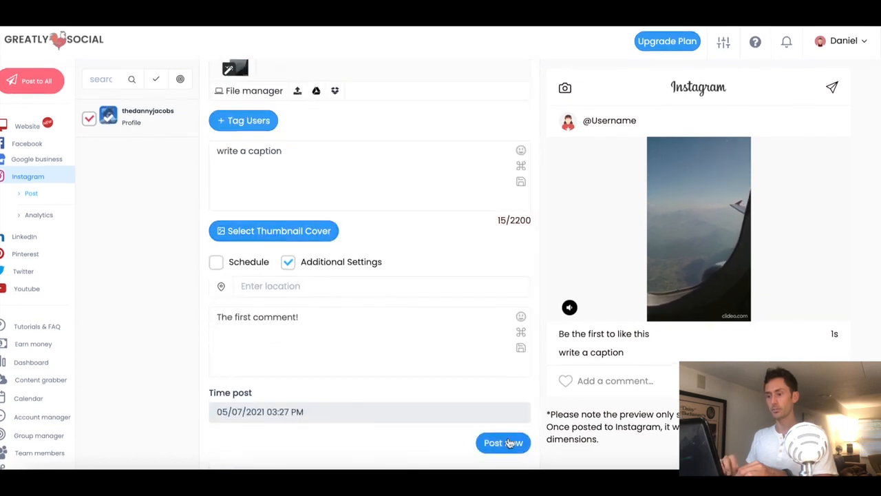
pyautogui.click(502, 443)
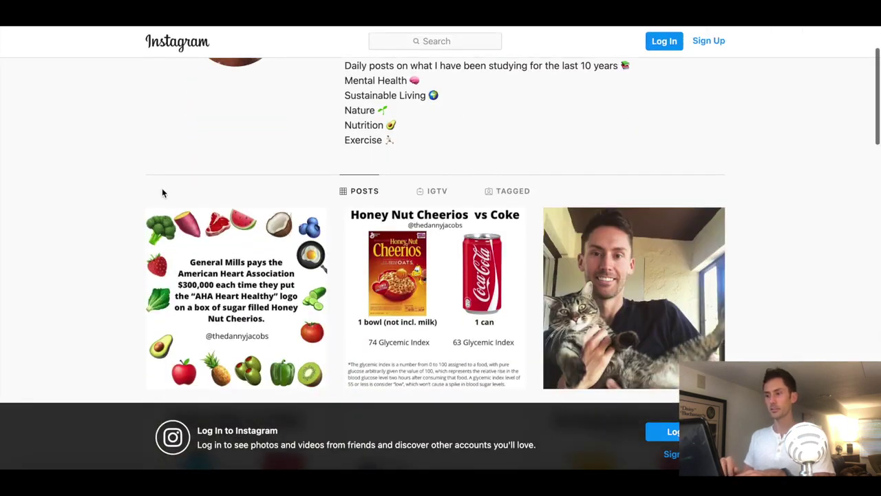
# Scroll the Instagram profile to the Posts grid showing the new airplane video
pyautogui.scroll(-3)
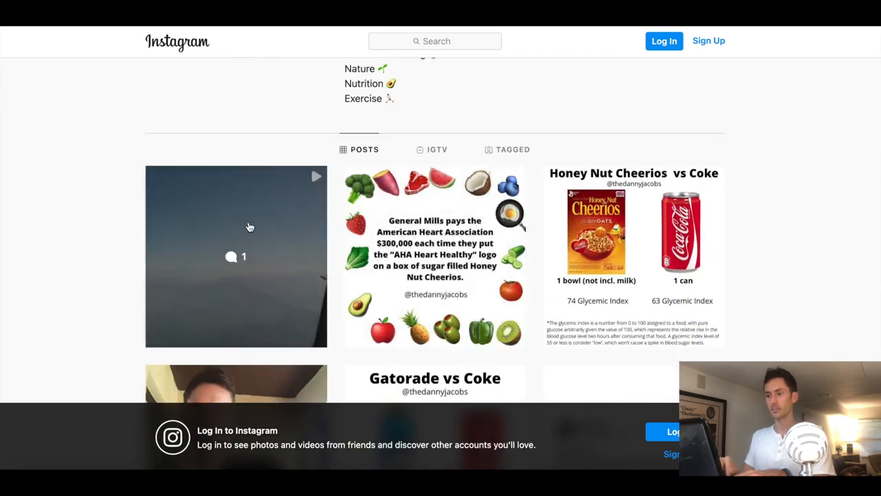
pyautogui.moveTo(107, 182)
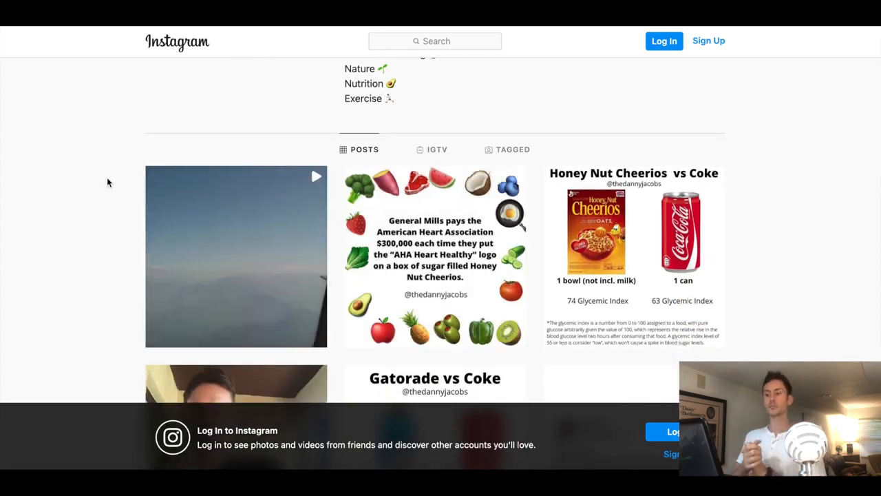